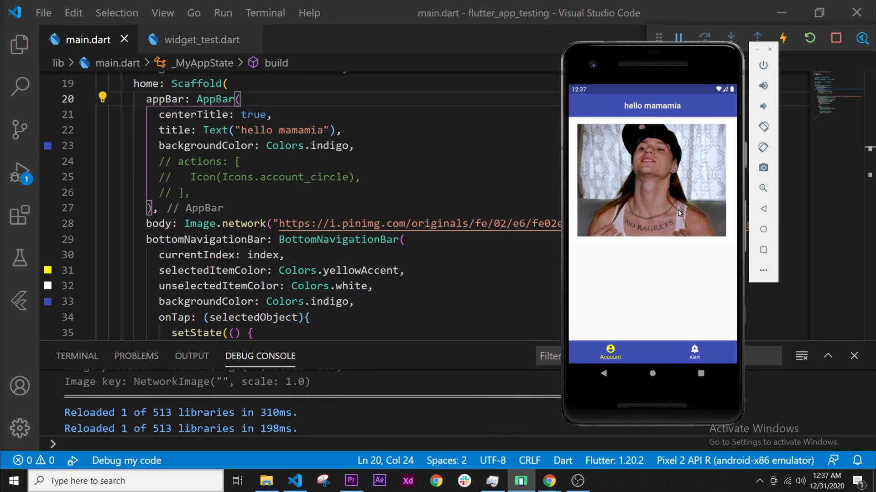
mouse_move(646, 267)
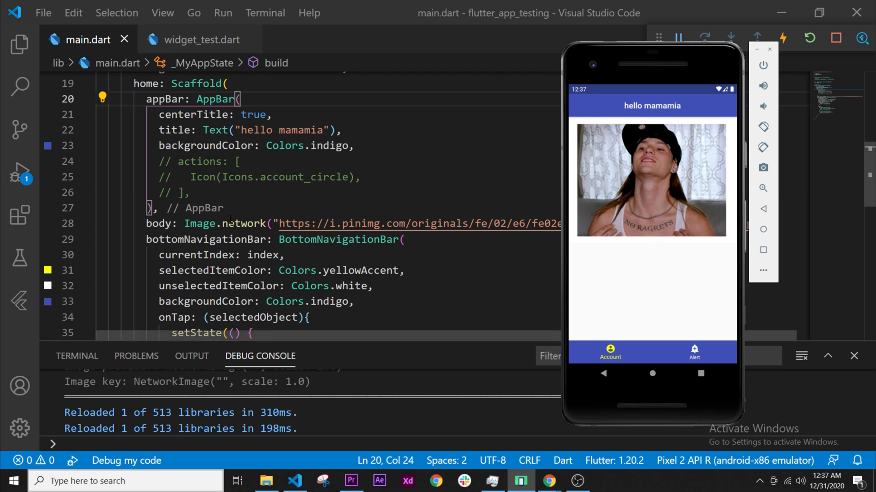
mouse_move(161, 224)
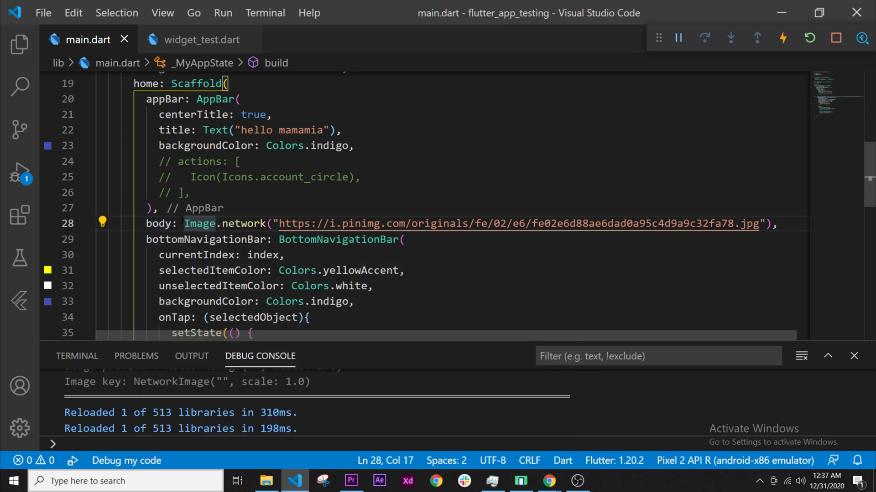
Wrap the Image.network widget in a Column through the Refactor code actions.
double_click(199, 223)
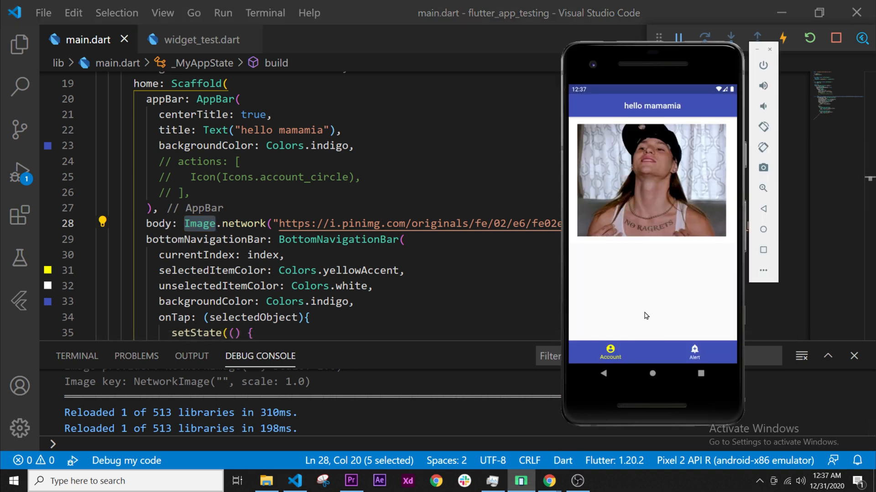
mouse_move(646, 269)
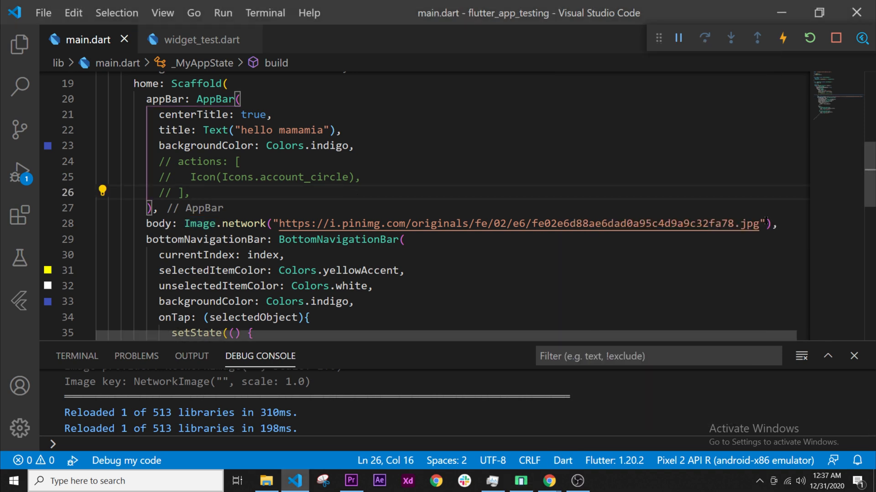
text(bo)
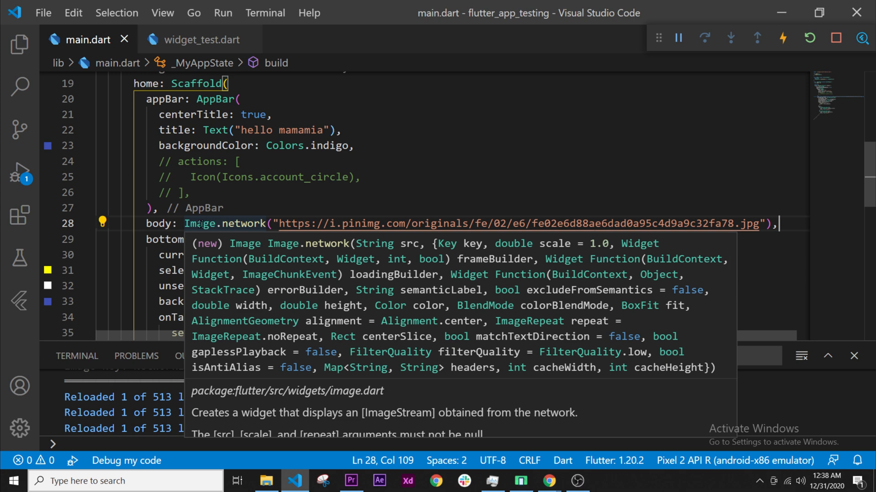
right_click(198, 224)
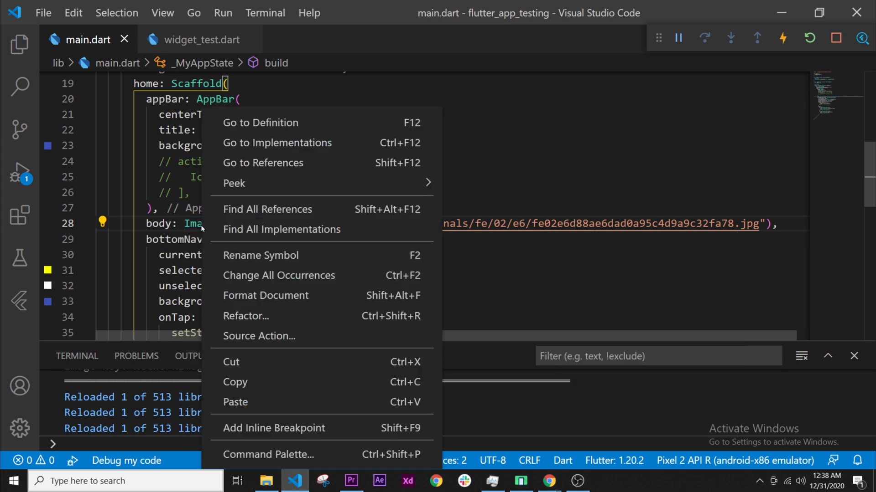
mouse_move(253, 316)
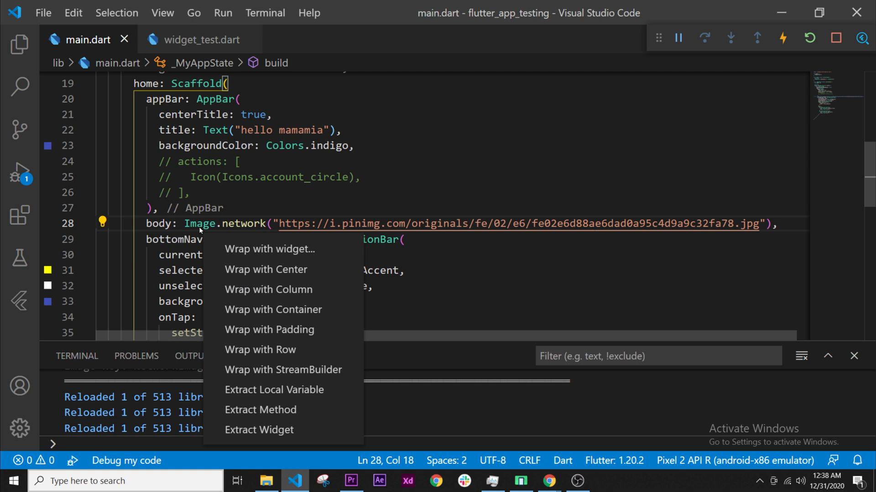
mouse_move(290, 289)
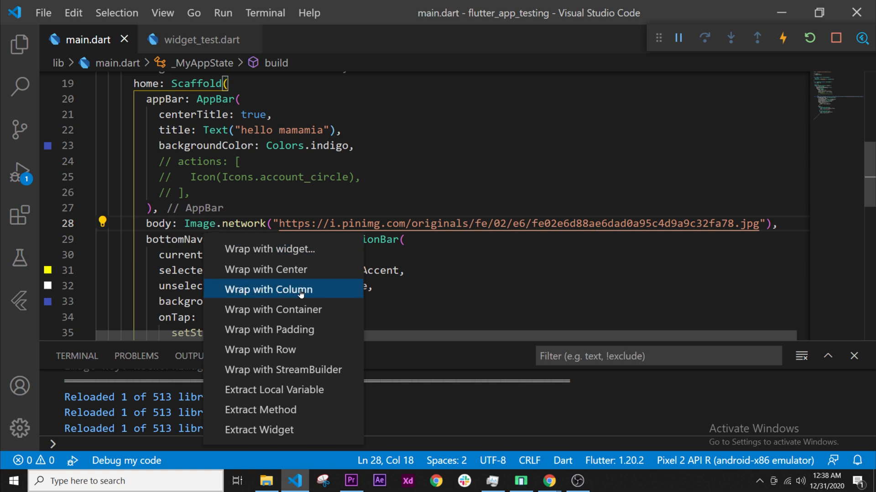
click(268, 289)
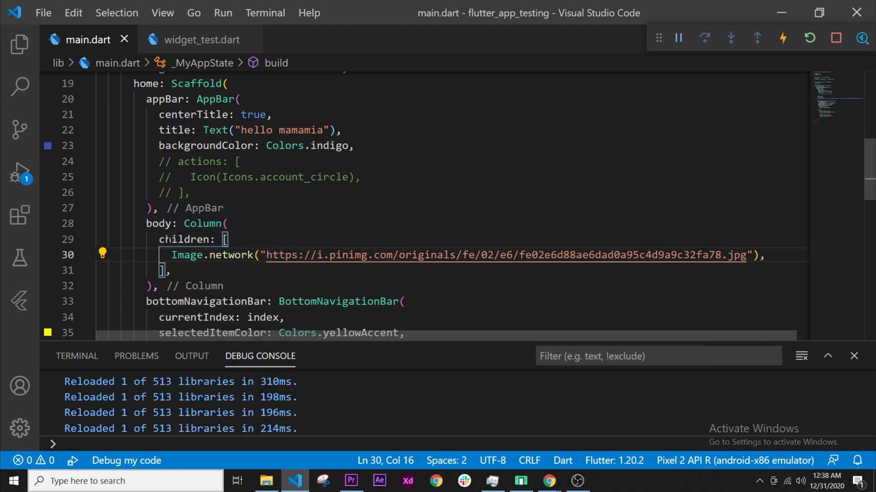
double_click(184, 239)
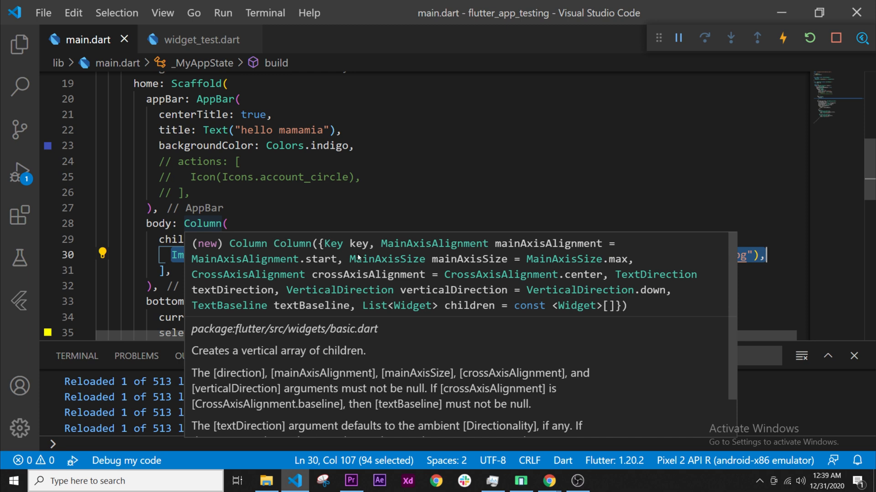
mouse_move(485, 313)
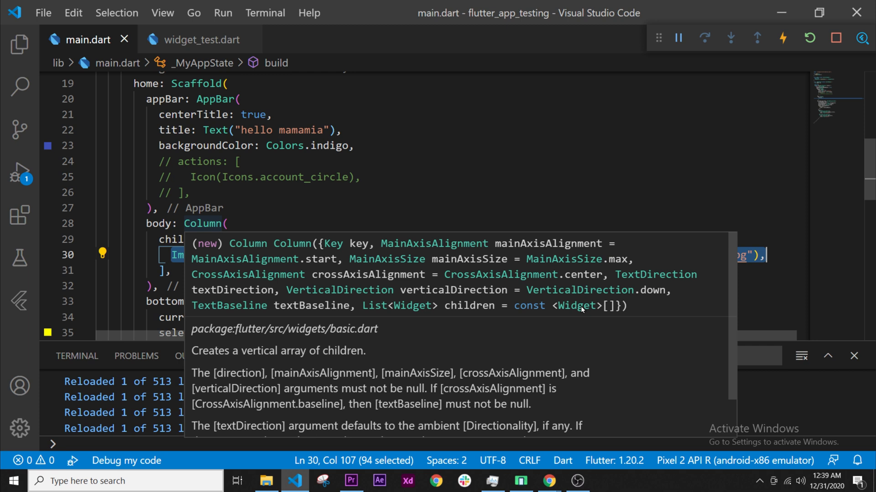
mouse_move(603, 311)
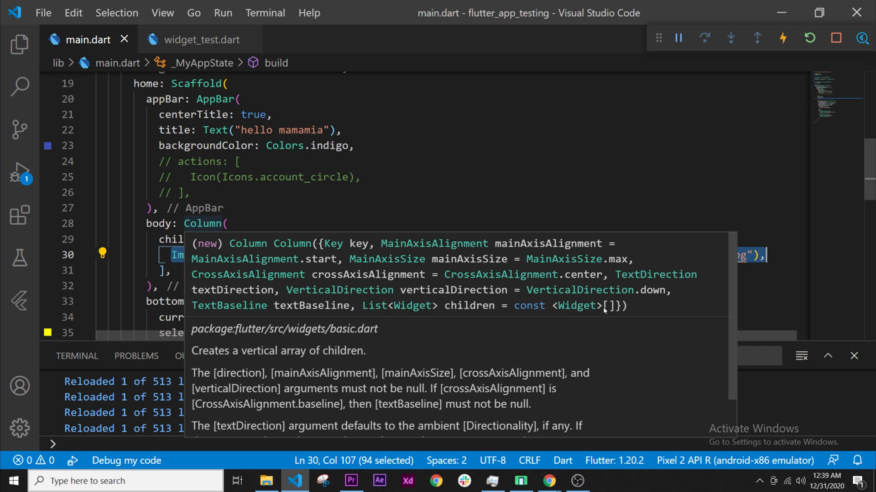
mouse_move(613, 310)
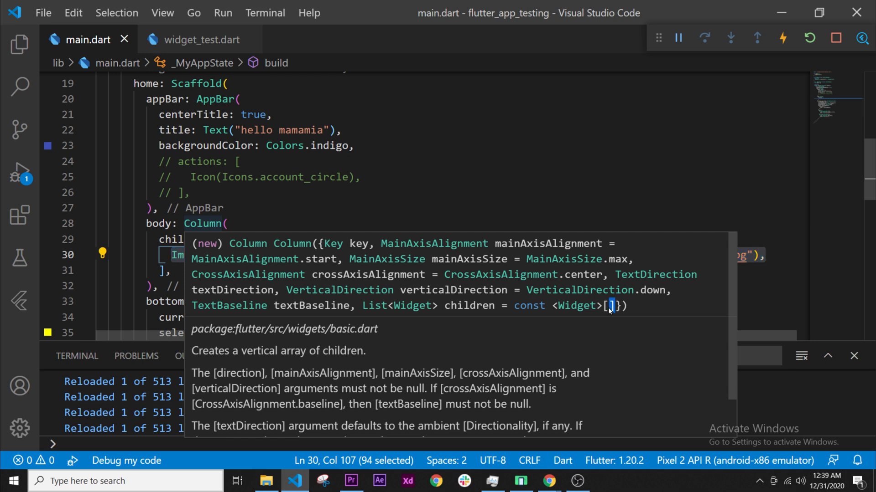
mouse_move(368, 311)
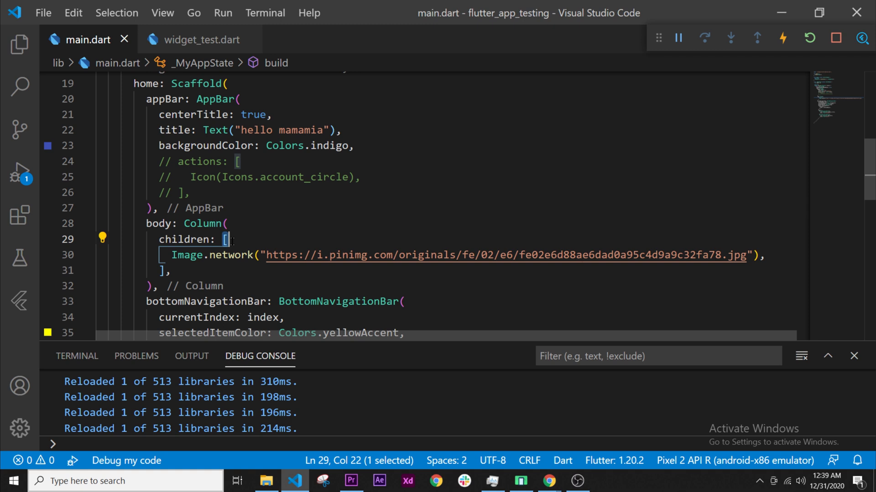
Add a blank line after the Image.network entry and bring the emulator back into view.
drag(229, 239, 720, 255)
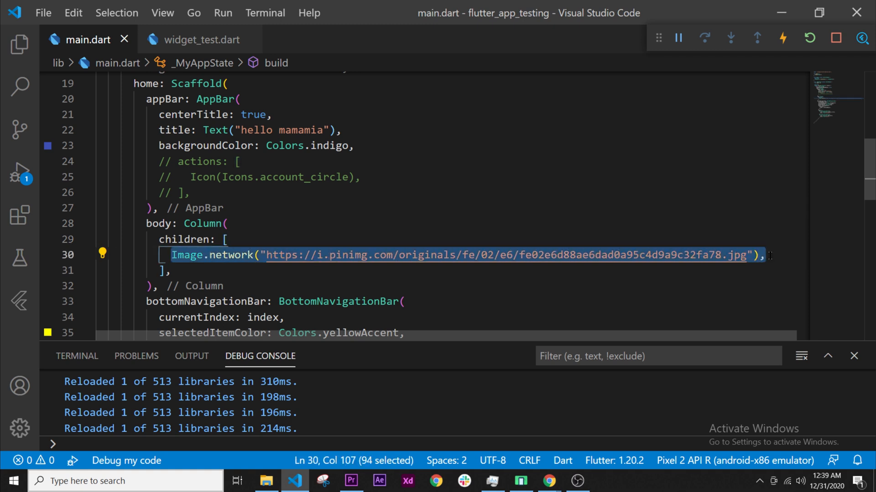
key(Enter)
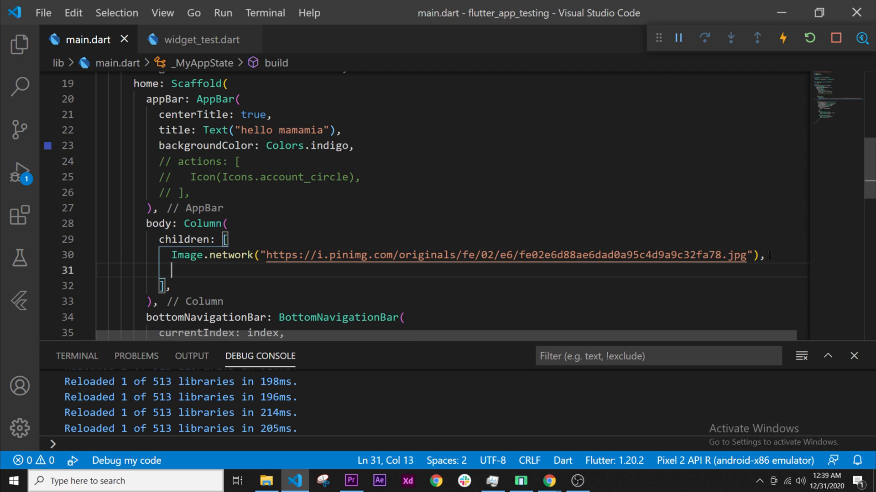
click(519, 481)
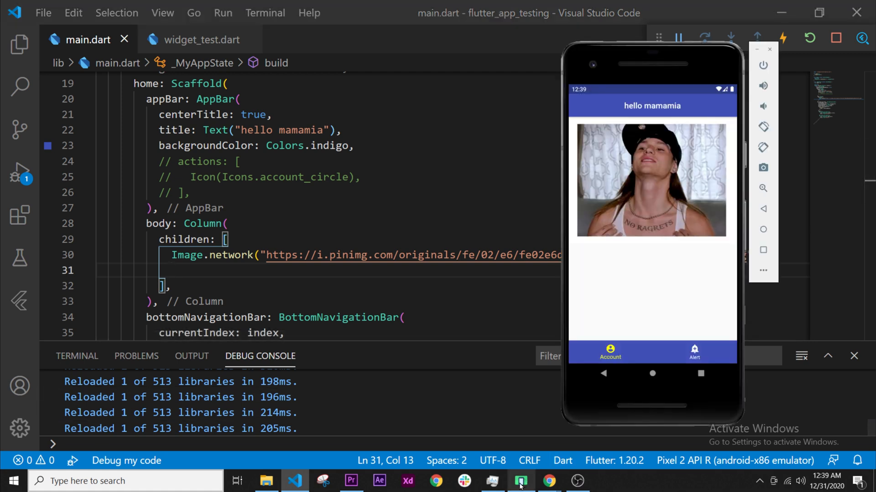
mouse_move(655, 268)
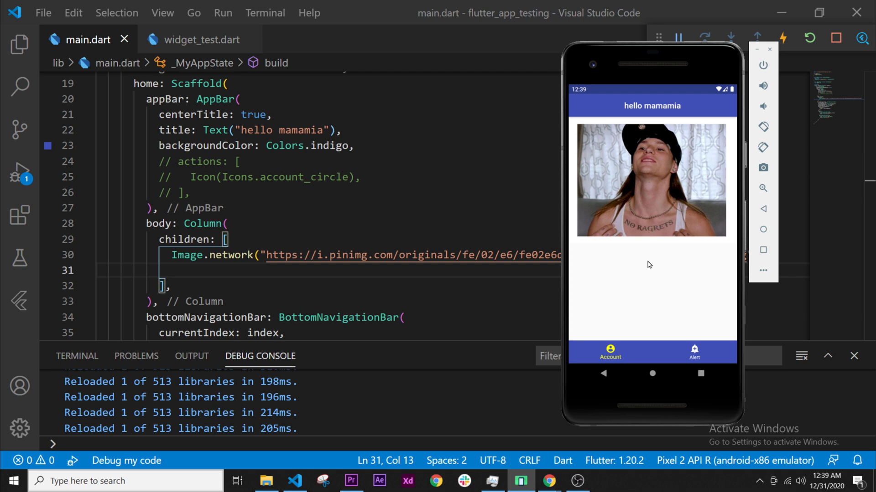
mouse_move(651, 263)
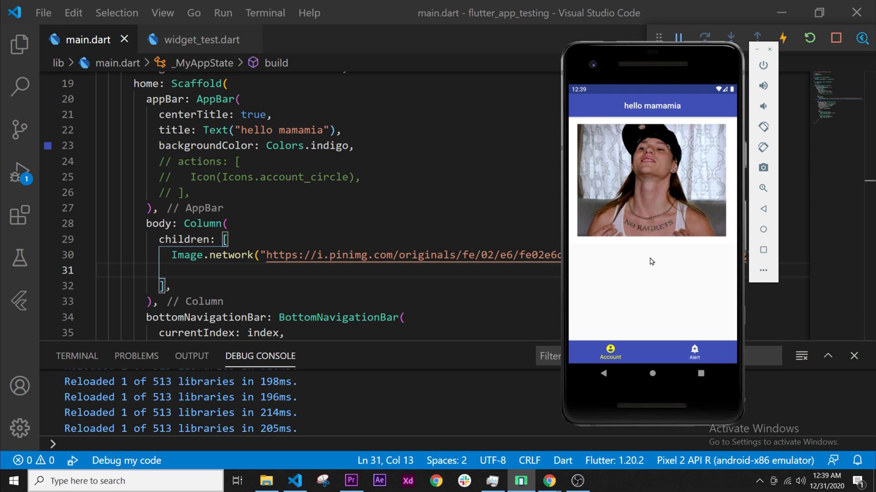